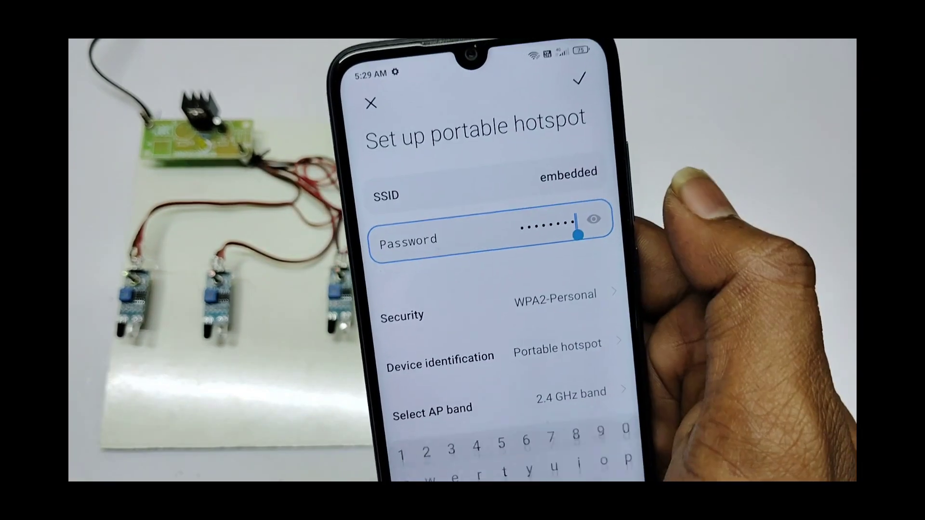
# Step: Save the portable hotspot 'embedded' with its WPA2-Personal password
pyautogui.click(598, 220)
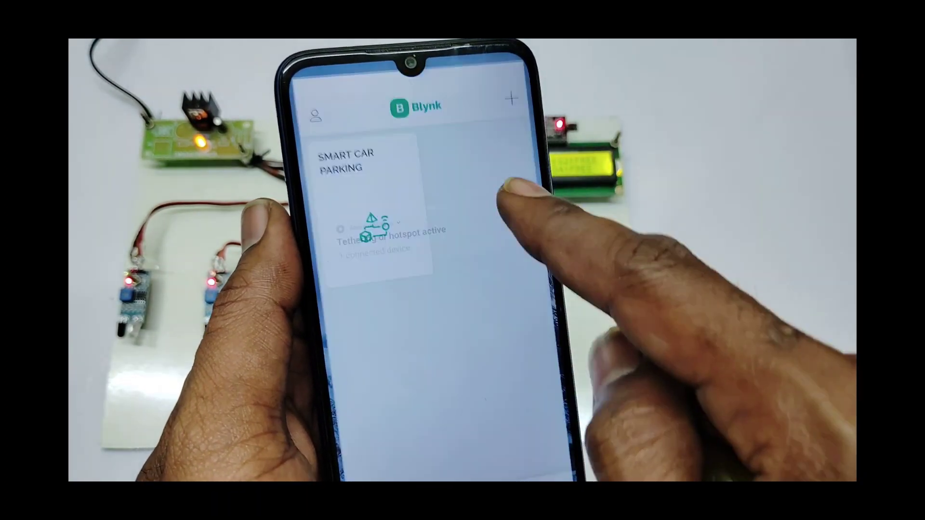
# Step: Enter the SMART CAR PARKING project from the Blynk project list
pyautogui.click(366, 165)
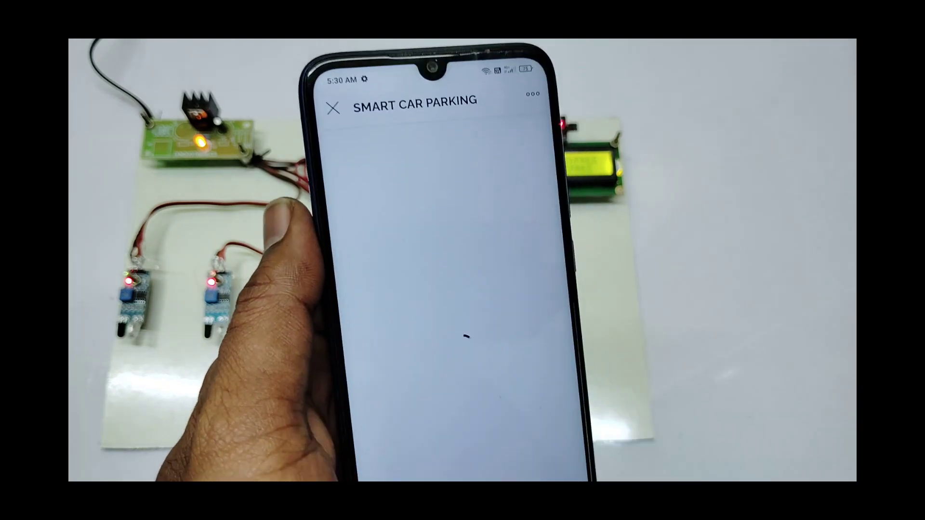